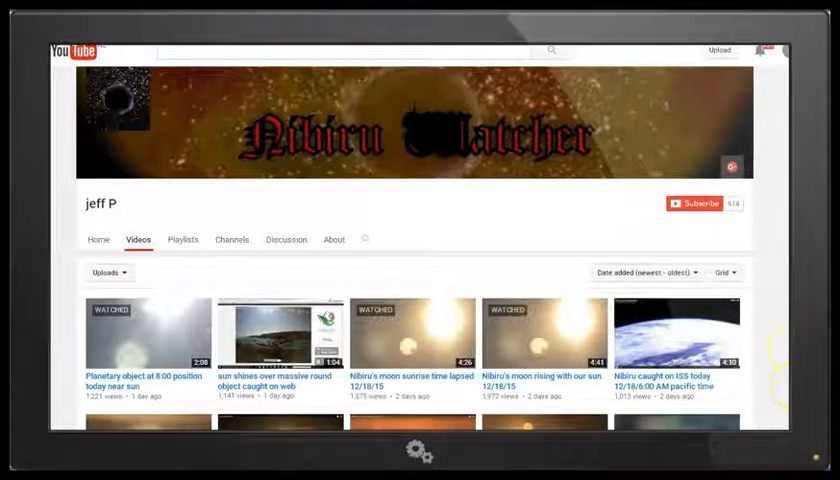
mouse_move(784, 348)
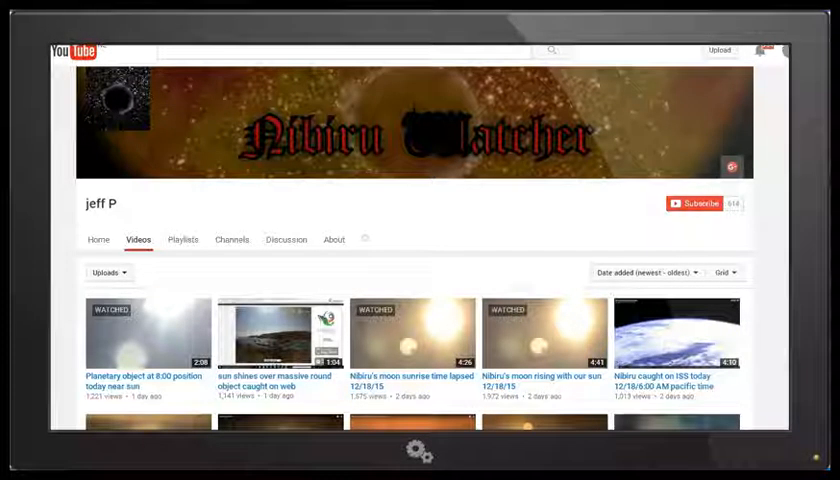
Play the moon sunrise time-lapse and freeze it on the frame with the orb beside the sun
scroll("down", 3)
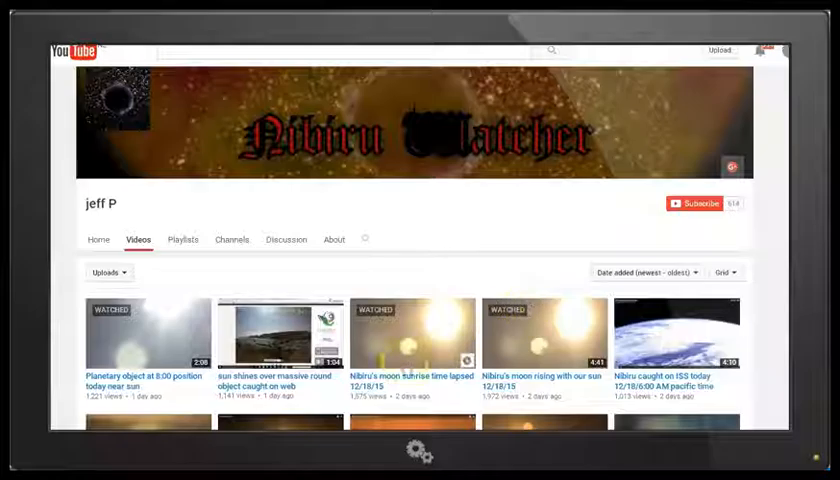
left_click(412, 336)
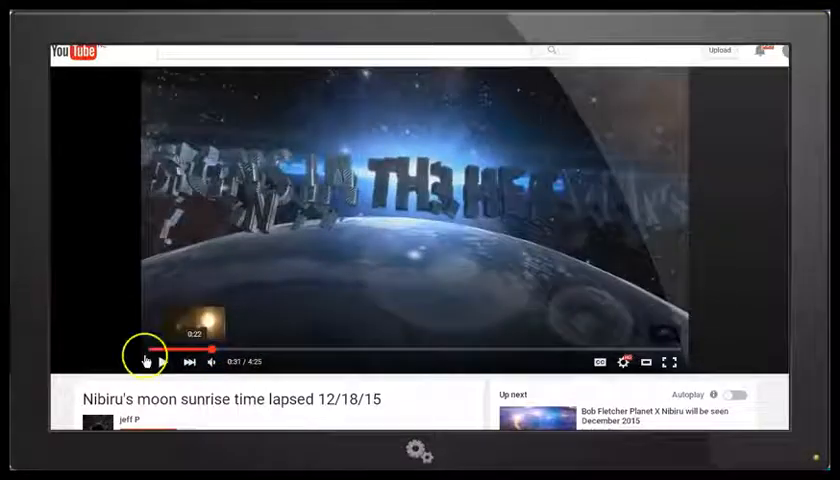
left_click(144, 362)
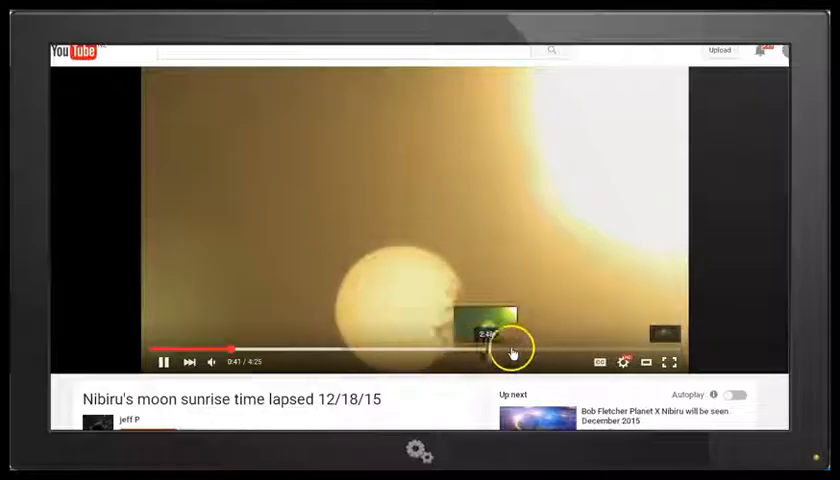
left_click(510, 352)
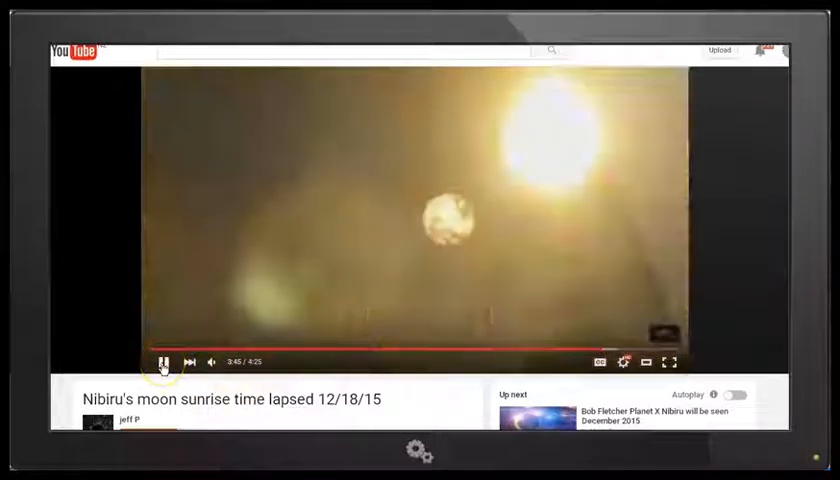
left_click(162, 362)
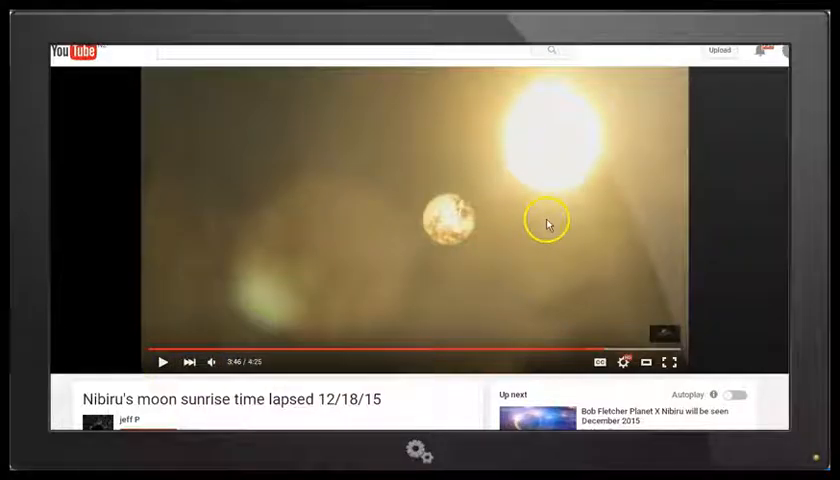
mouse_move(456, 236)
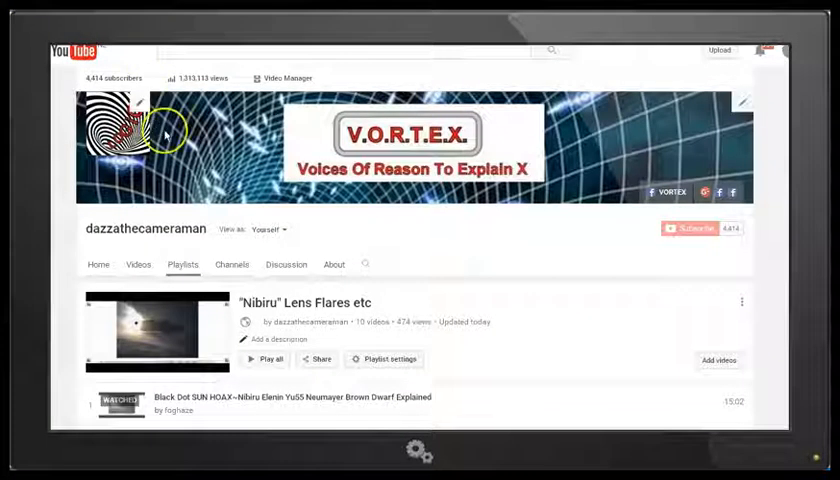
mouse_move(576, 338)
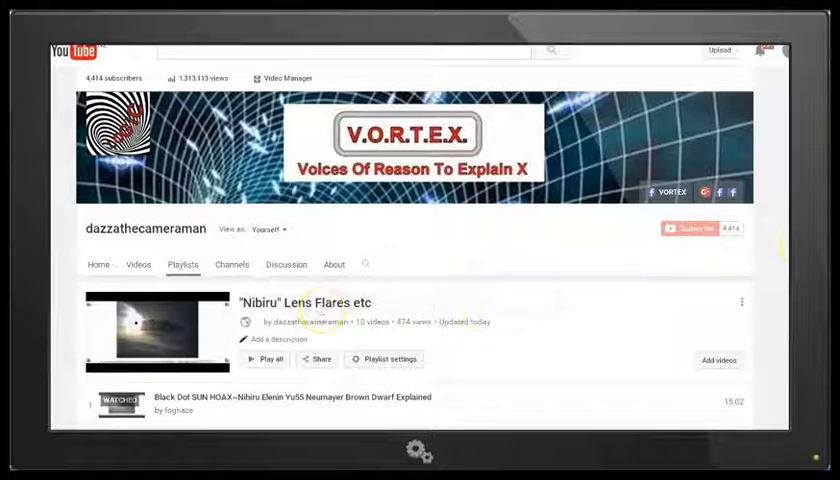
Scroll down and back up through the Lens Flares playlist's video list
scroll("down", 3)
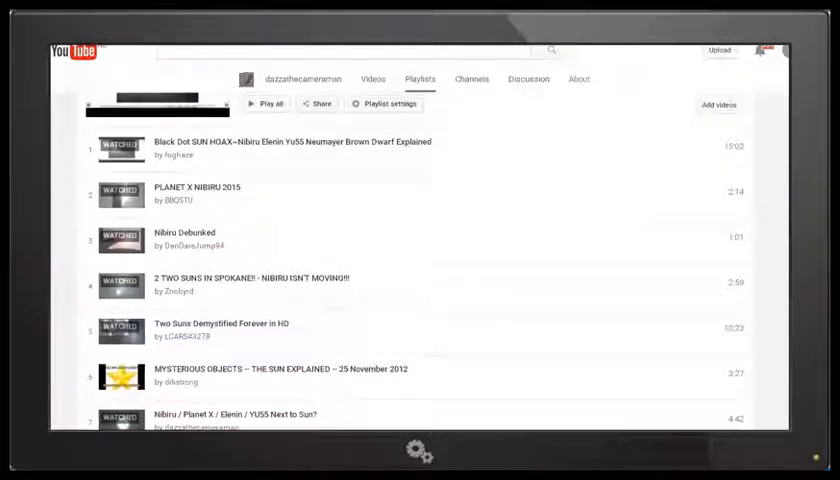
scroll("down", 3)
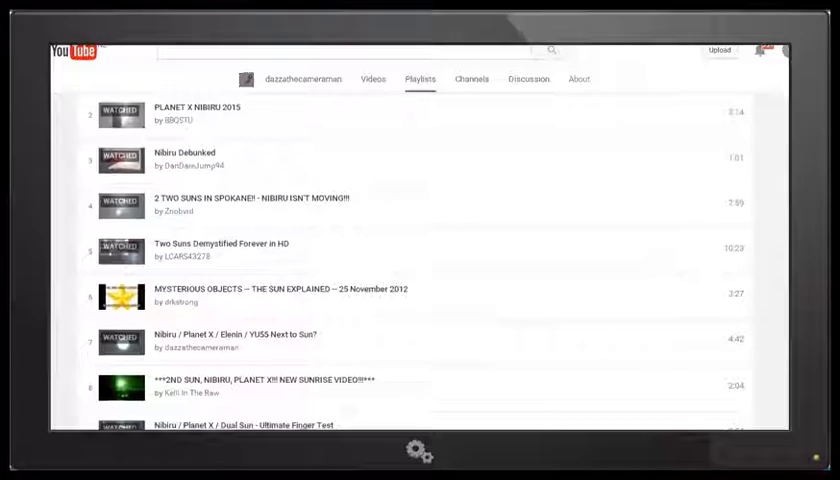
scroll("up", 3)
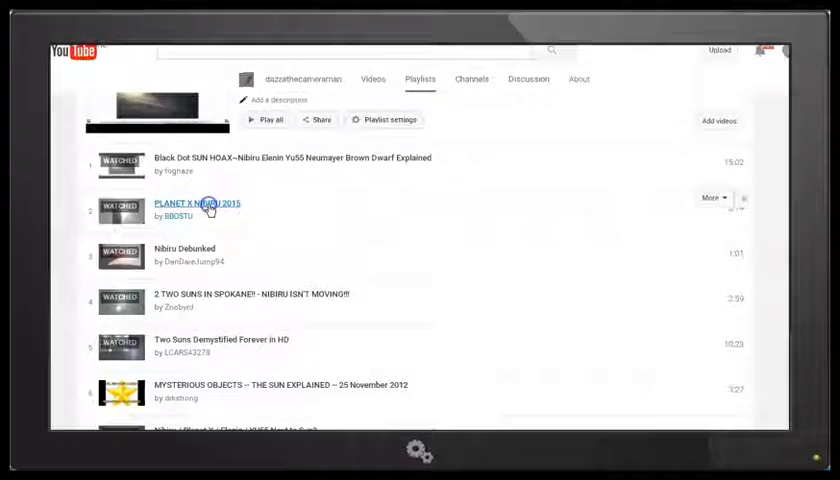
Play, pause and resume the PLANET X NIBIRU 2015 finger test, then start Nibiru Debunked
left_click(196, 204)
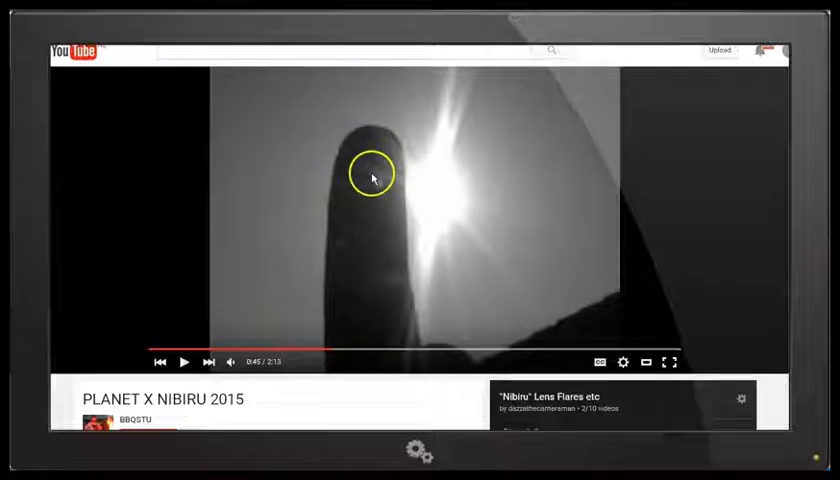
mouse_move(382, 192)
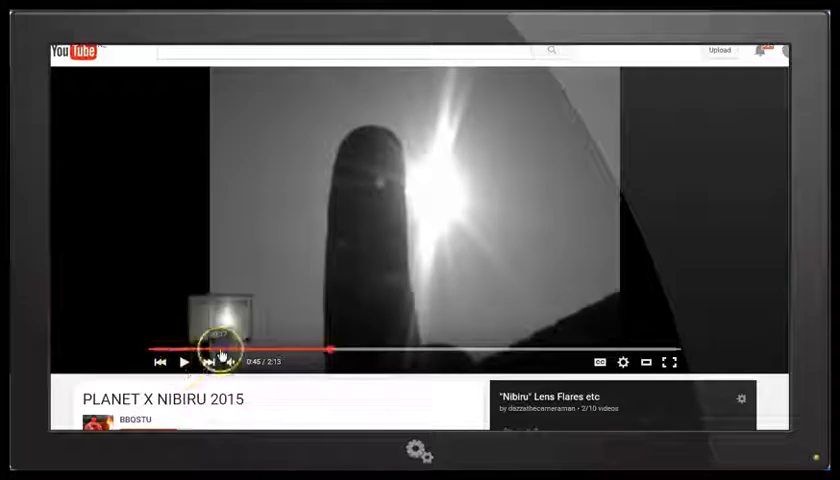
left_click(184, 362)
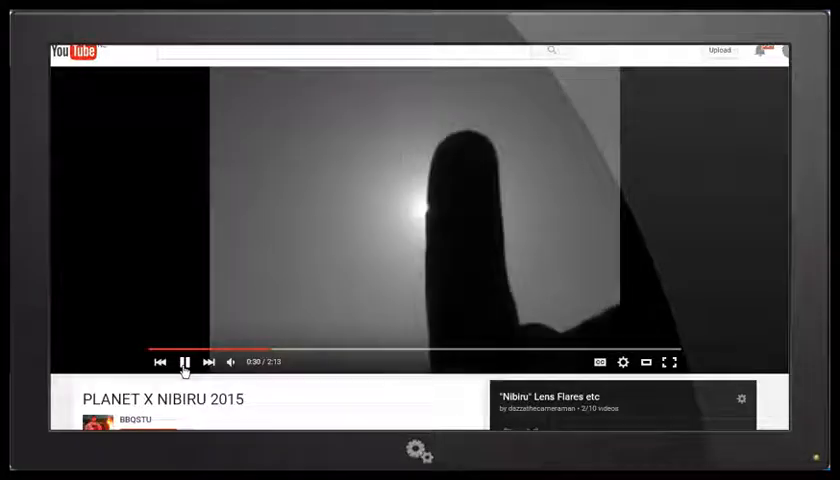
left_click(184, 362)
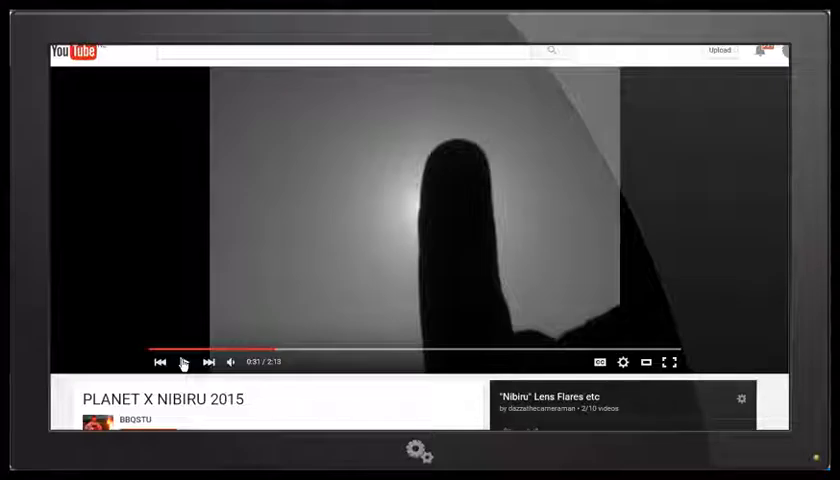
left_click(184, 362)
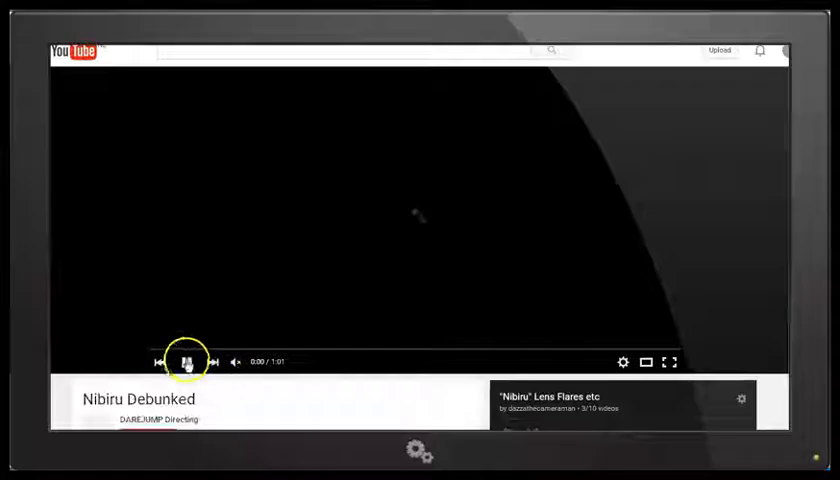
left_click(184, 360)
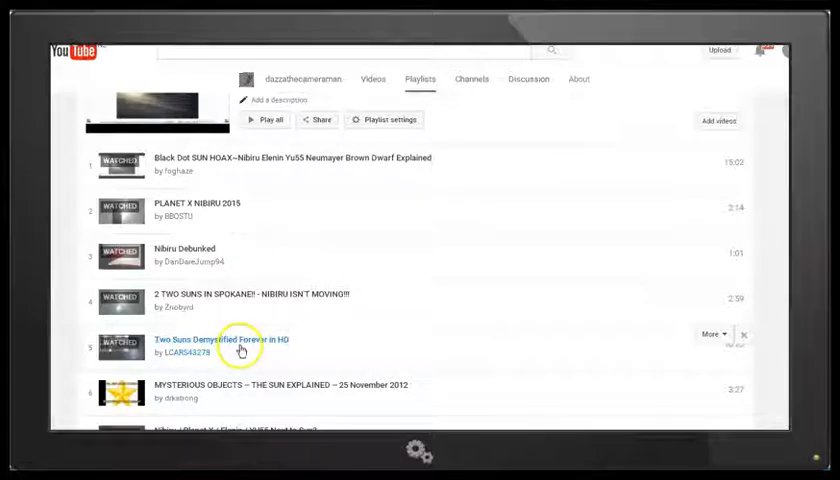
mouse_move(308, 334)
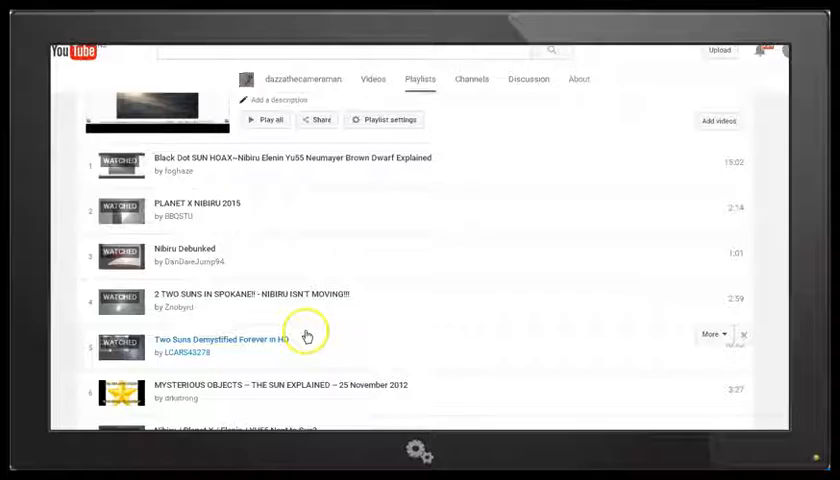
scroll("down", 3)
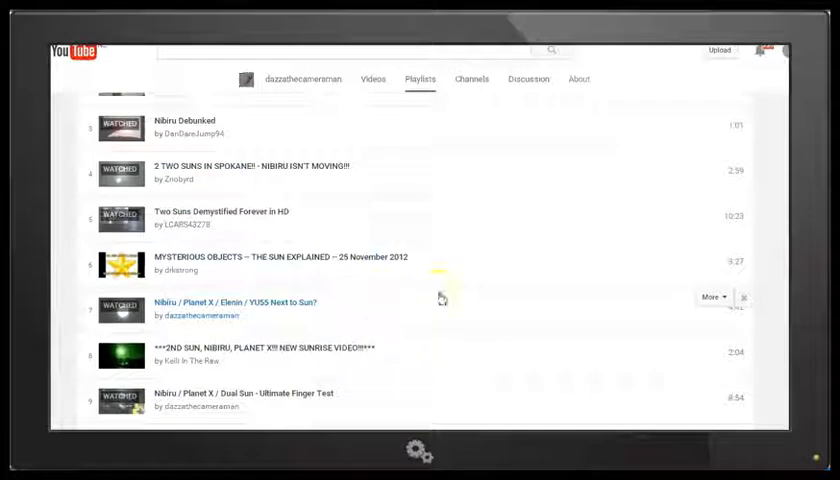
scroll("down", 3)
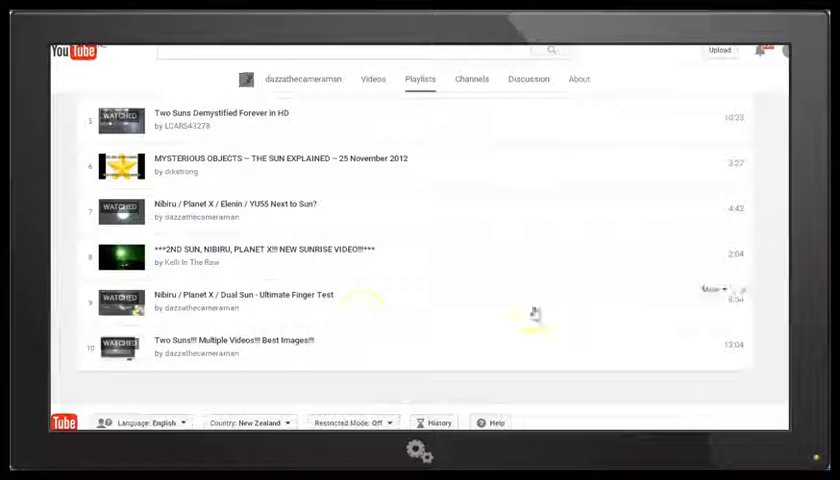
mouse_move(258, 350)
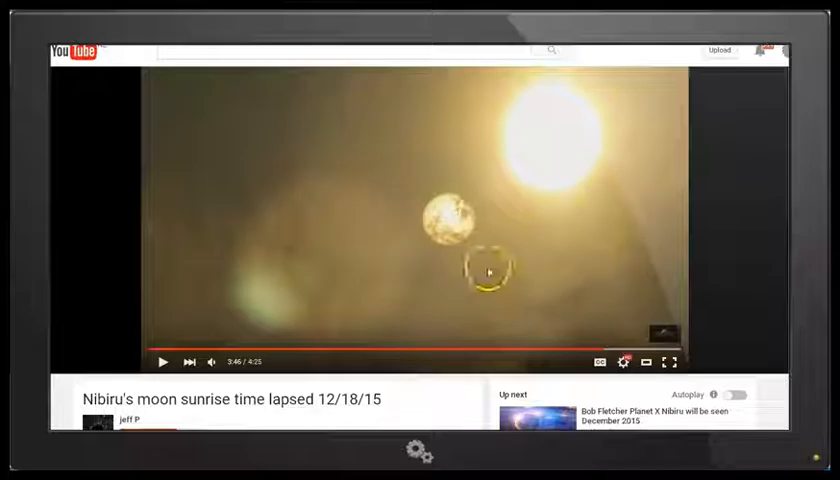
mouse_move(476, 288)
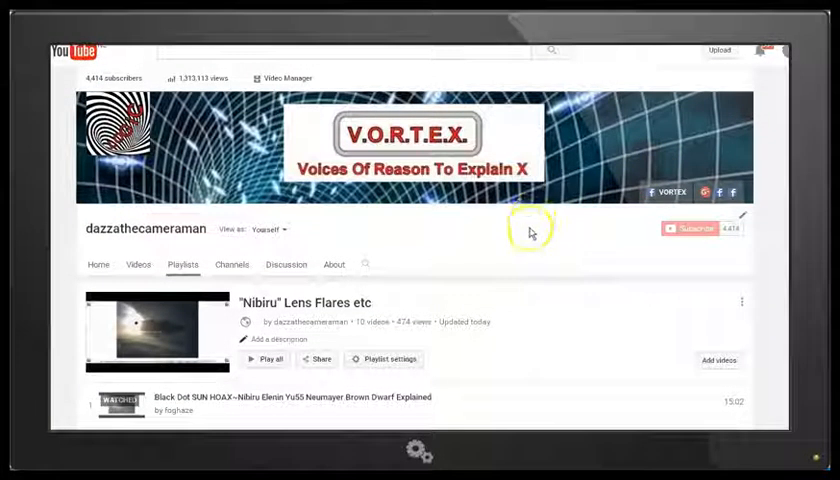
mouse_move(532, 228)
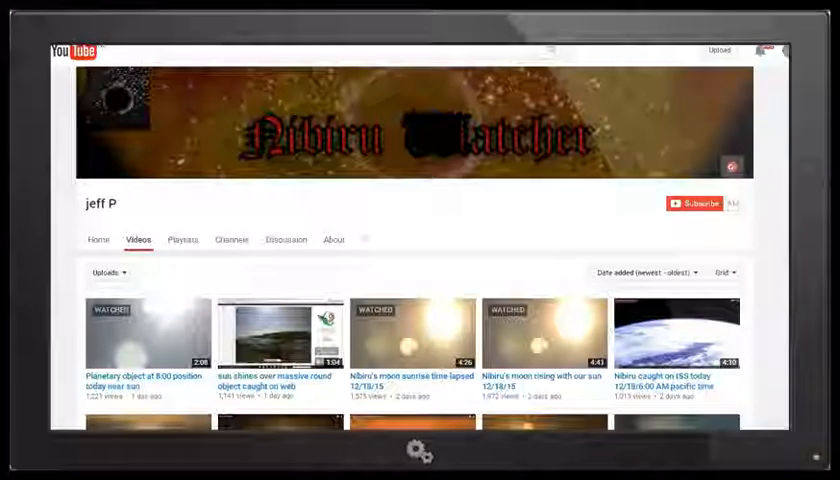
Reopen the moon sunrise time-lapse and seek ahead to the sun beside the orb
scroll("down", 3)
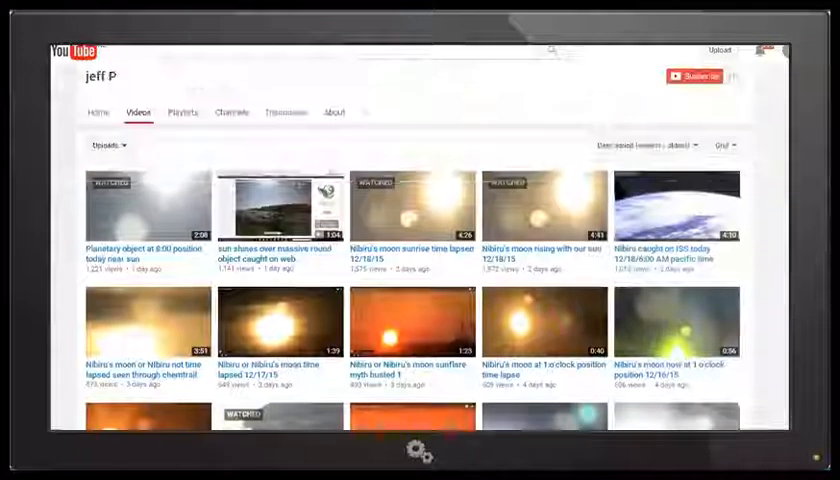
scroll("up", 3)
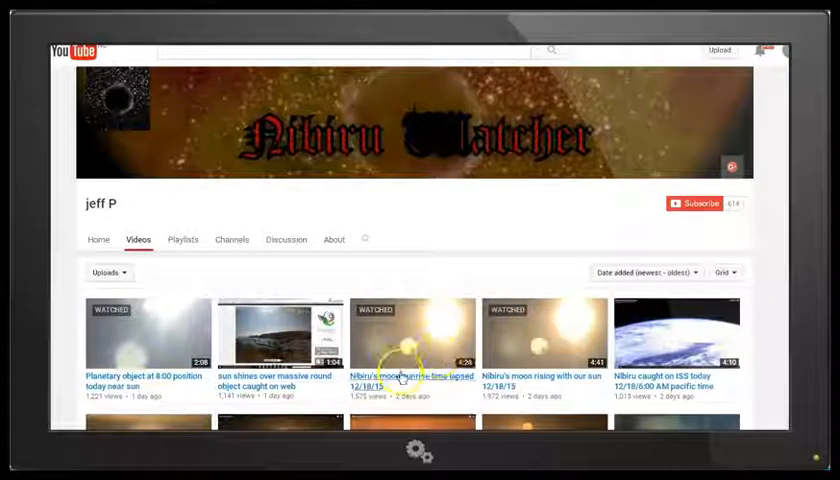
left_click(412, 336)
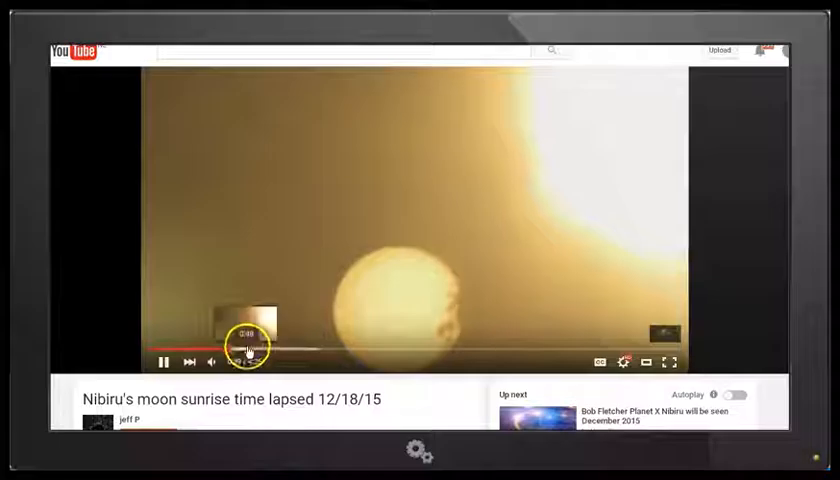
left_click_drag(246, 348, 548, 352)
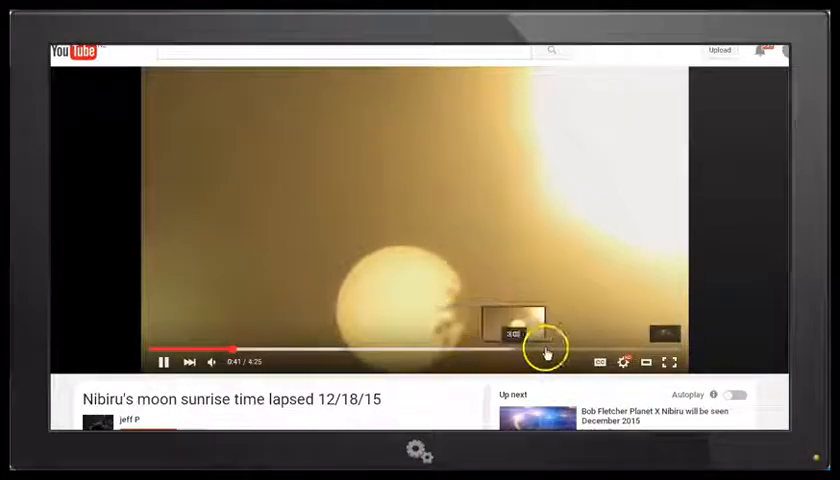